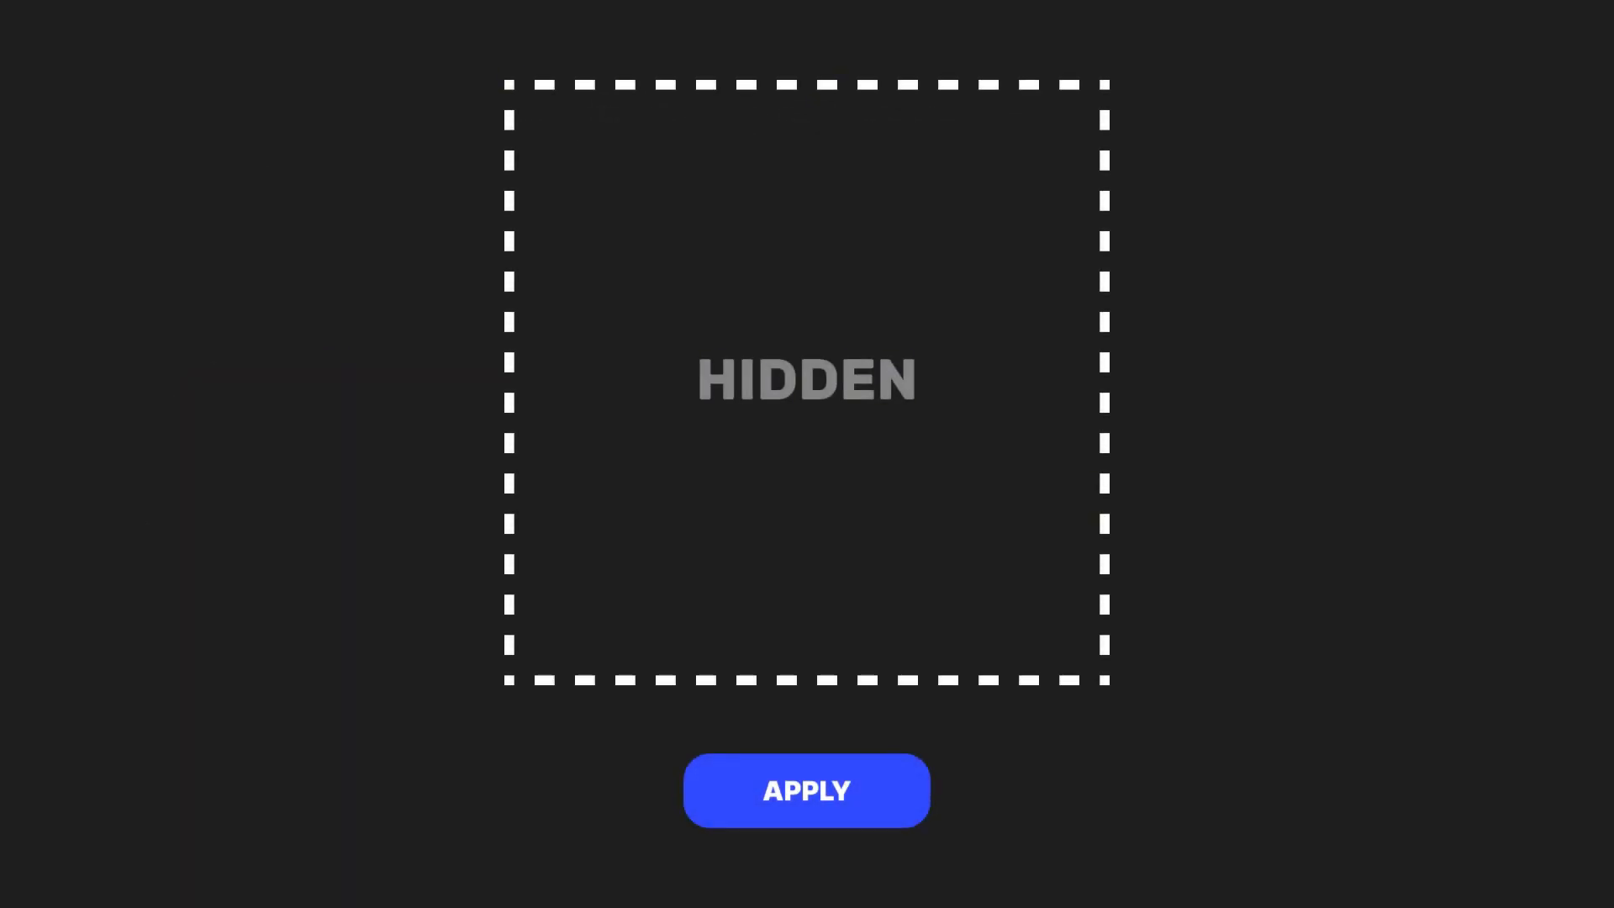
- Apply the change so the dashed HIDDEN placeholder becomes the SHOW panel
{"action": "left_click", "coordinate": [806, 790]}
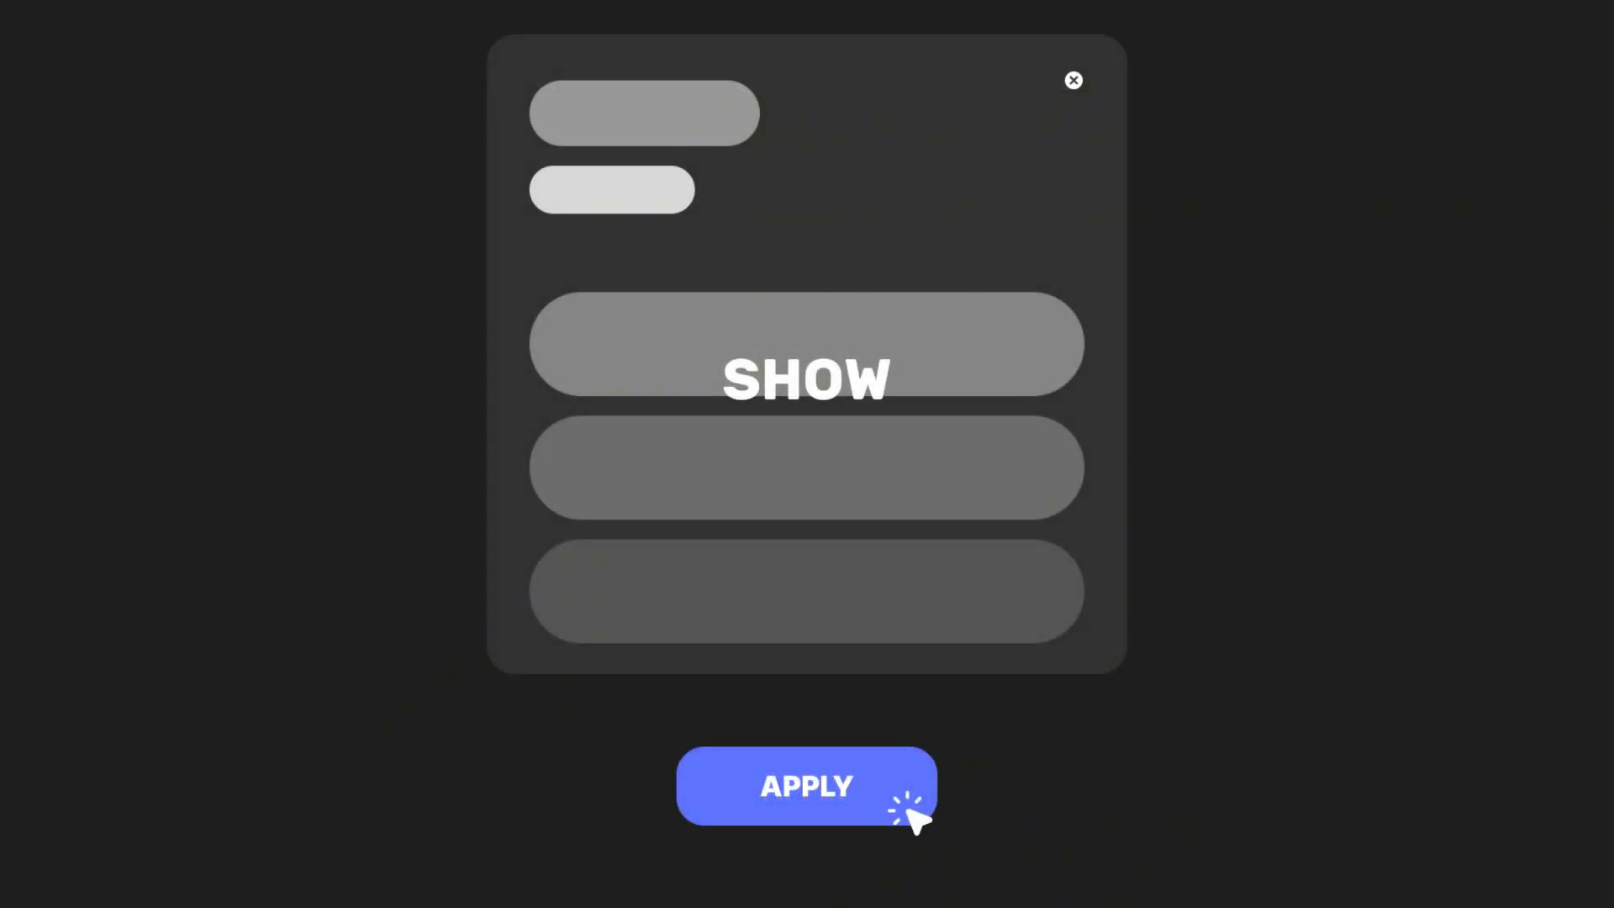
{"action": "left_click", "coordinate": [806, 786]}
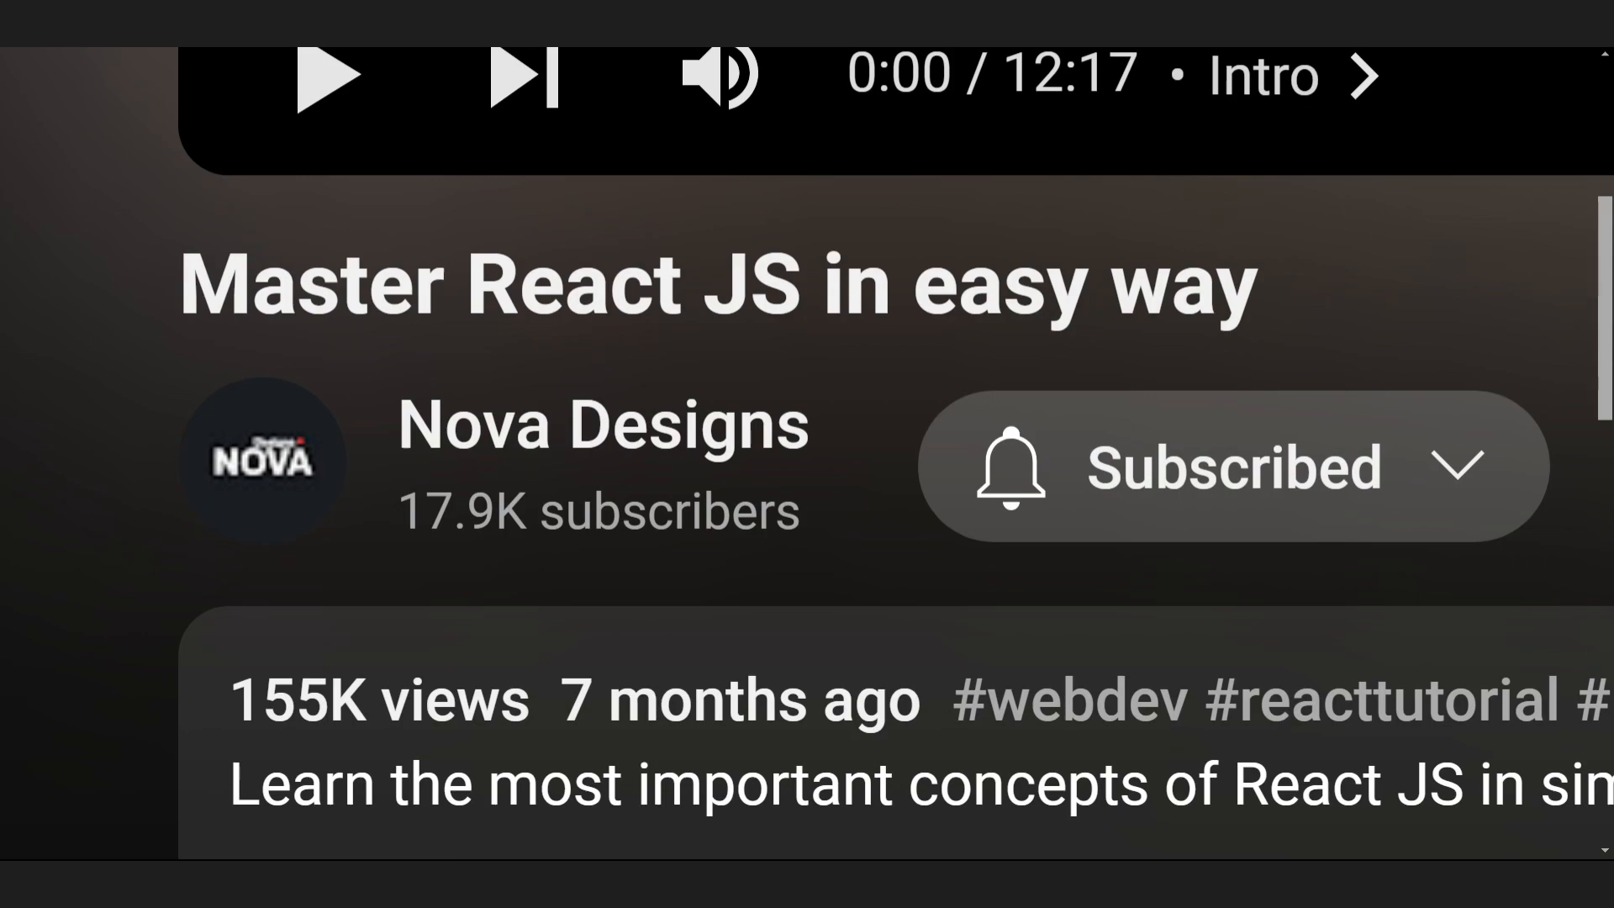
- Open the 'Master React JS in easy way' video page showing the Subscribed button
{"action": "left_click", "coordinate": [1228, 468]}
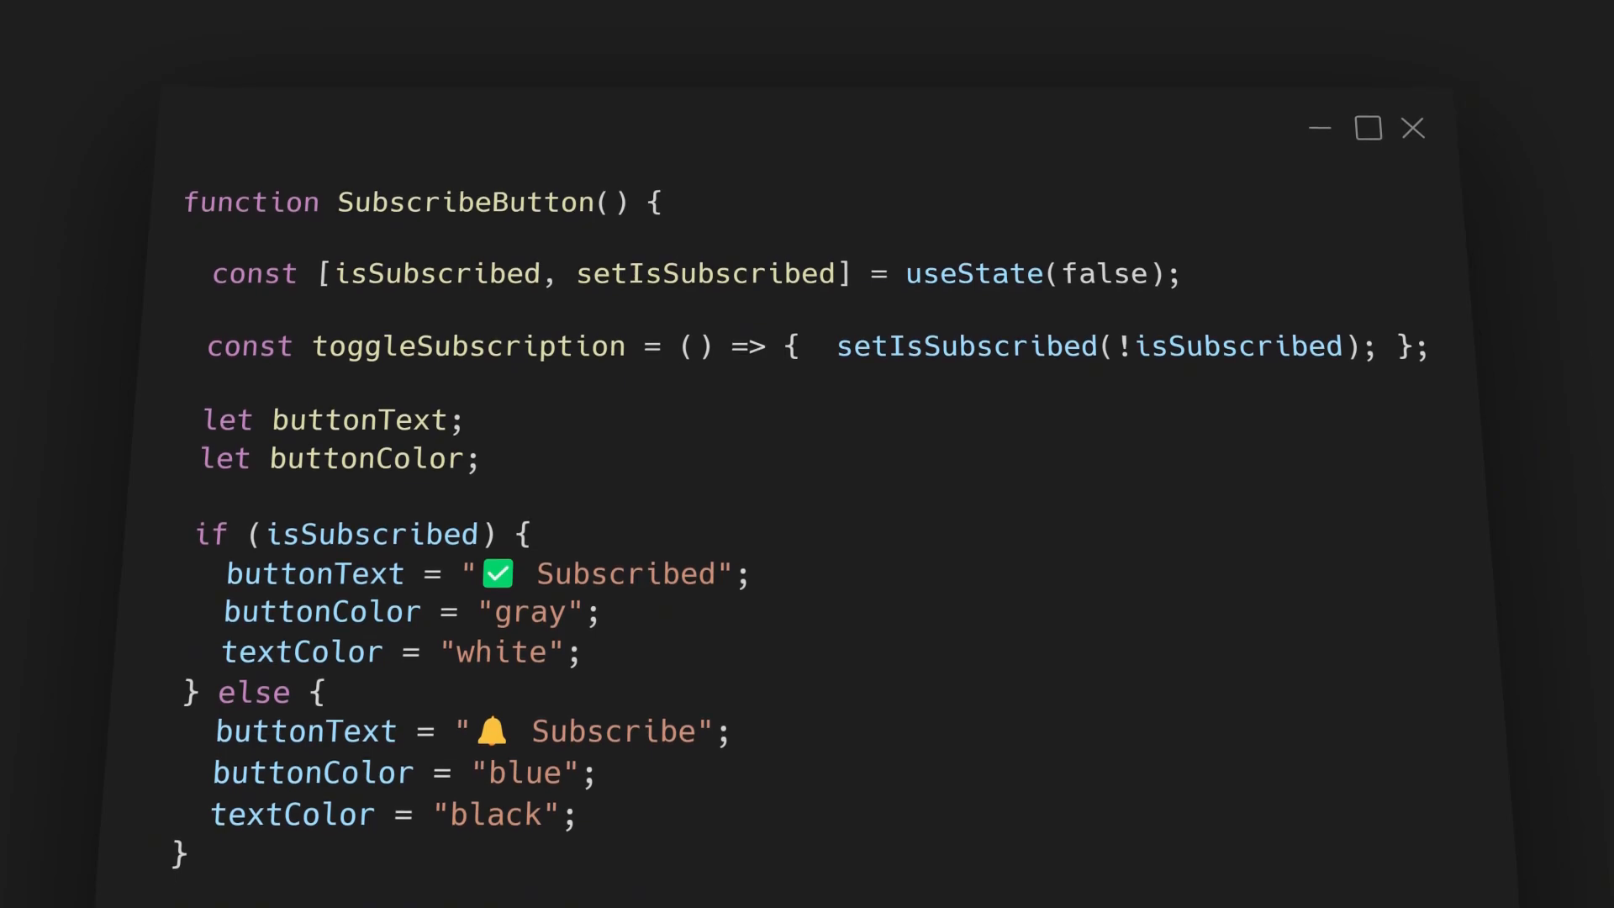
- Scroll past the isSubscribed if-else block down to the returned button
{"action": "scroll", "scroll_direction": "down", "scroll_amount": 3}
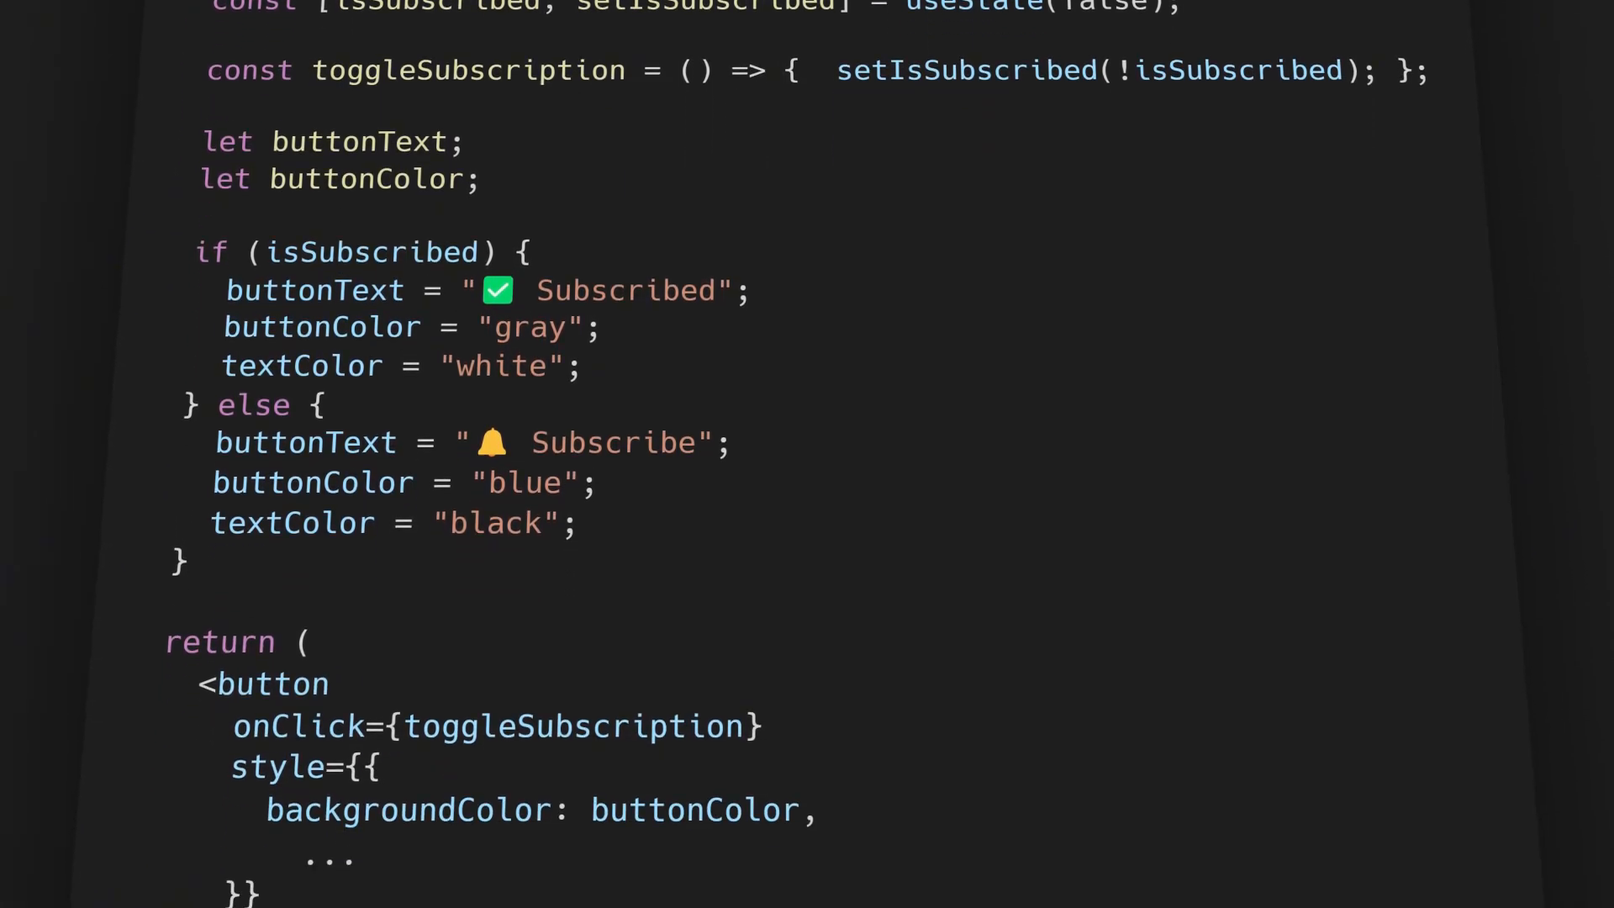